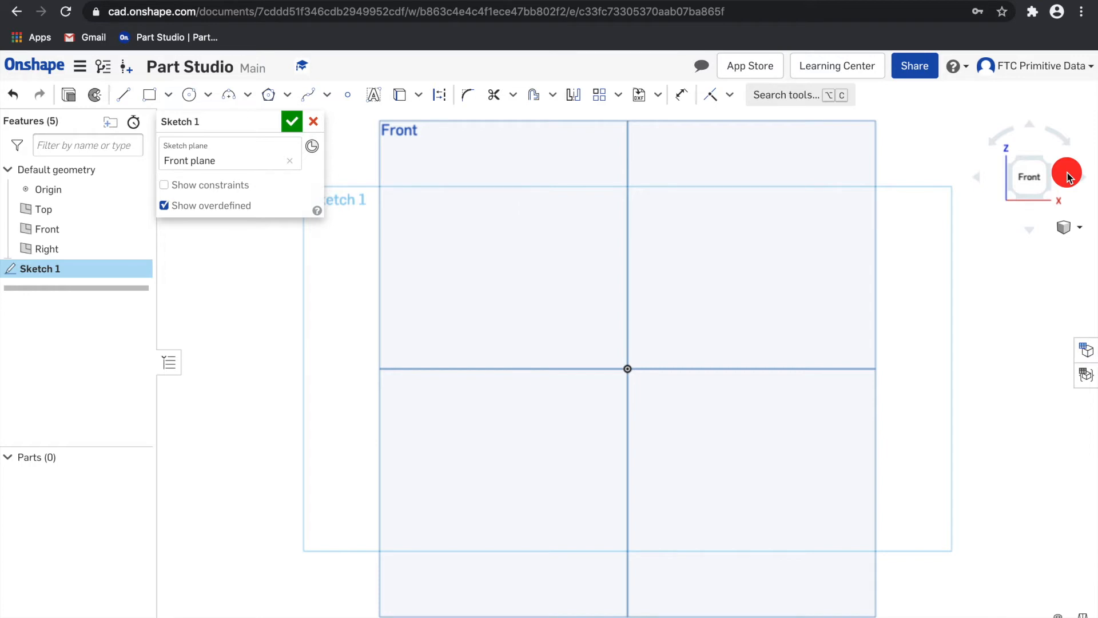
pyautogui.moveTo(935, 178)
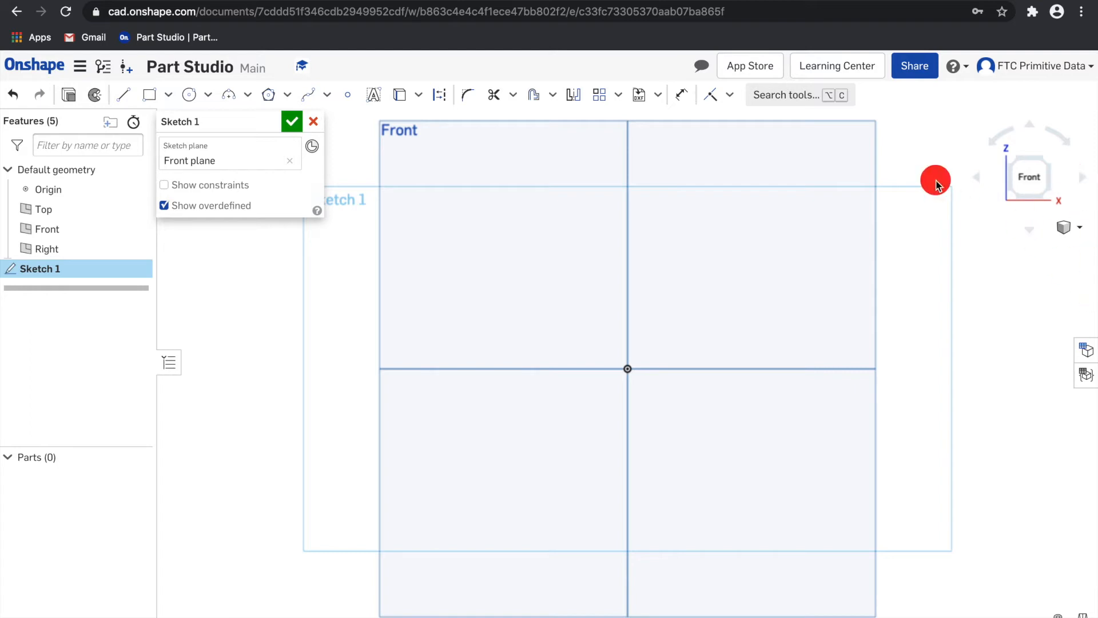
pyautogui.moveTo(268, 94)
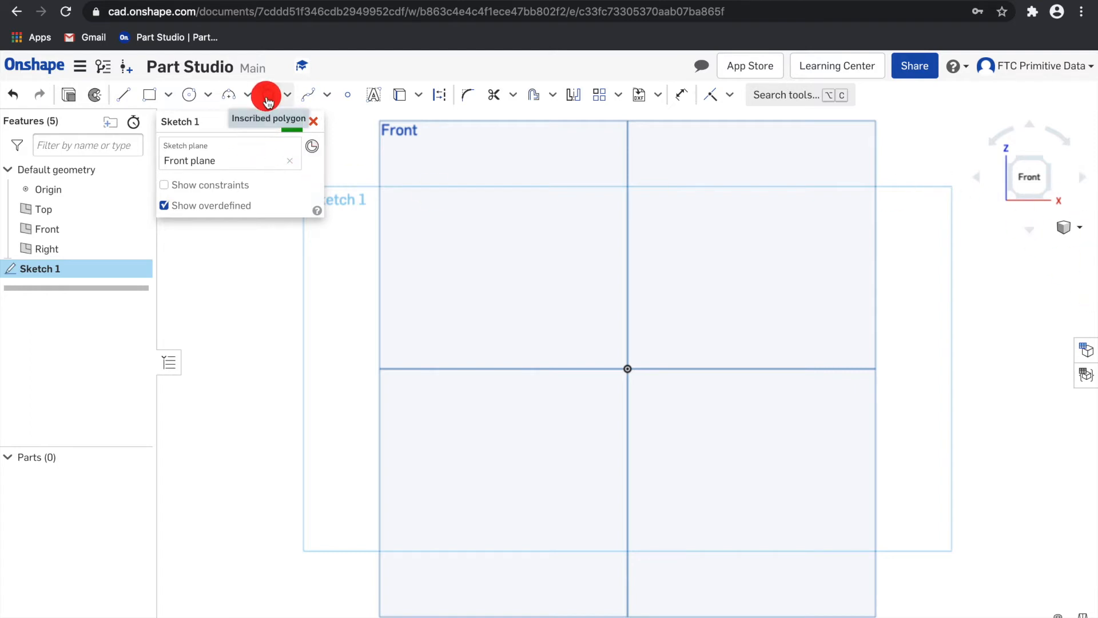
pyautogui.moveTo(266, 102)
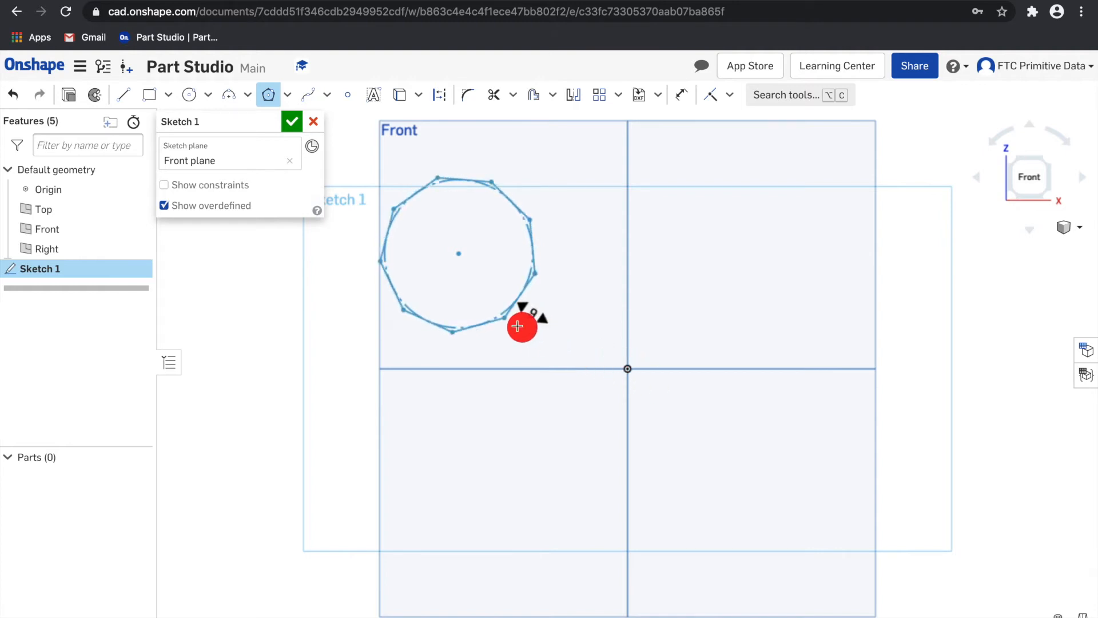
pyautogui.moveTo(497, 340)
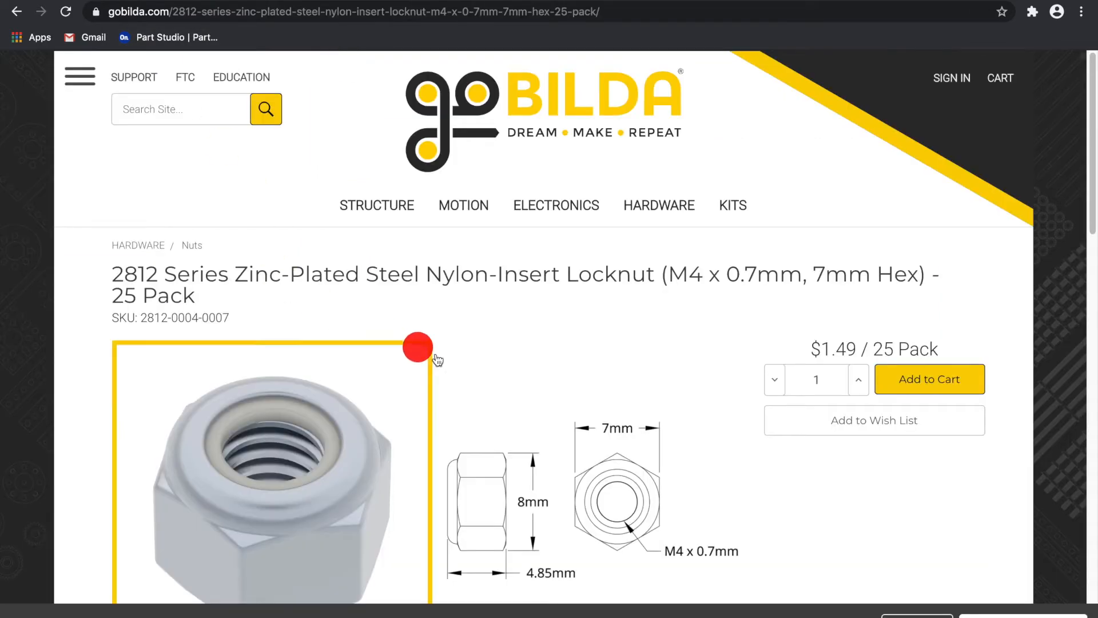
# - Scroll the goBILDA M4 locknut page down to its 7 mm hex dimension drawing
pyautogui.scroll(-3)
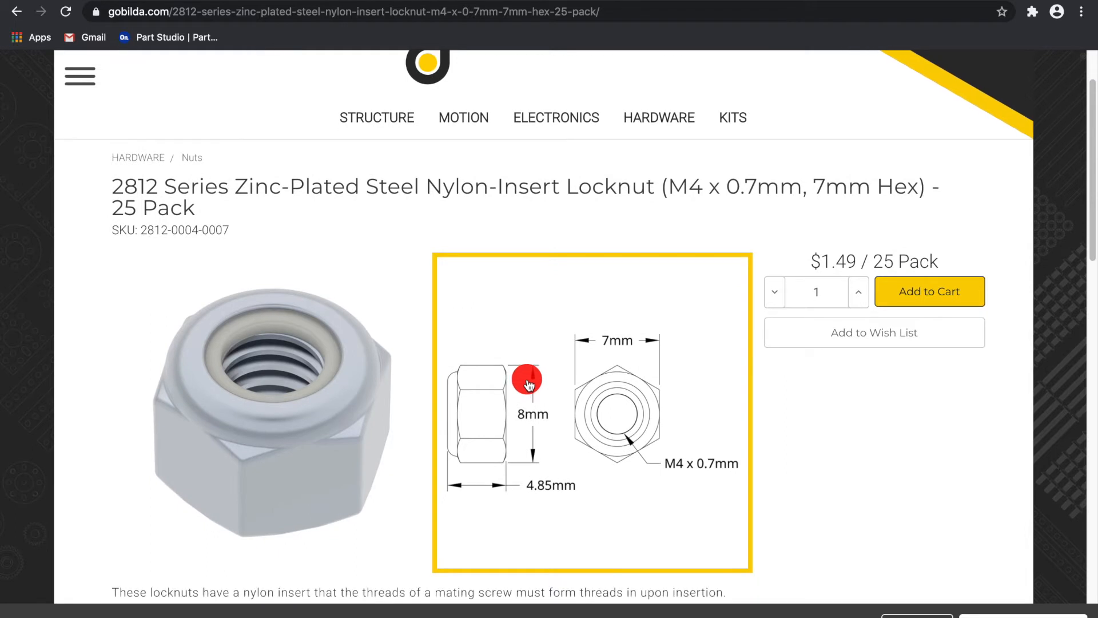
pyautogui.moveTo(539, 375)
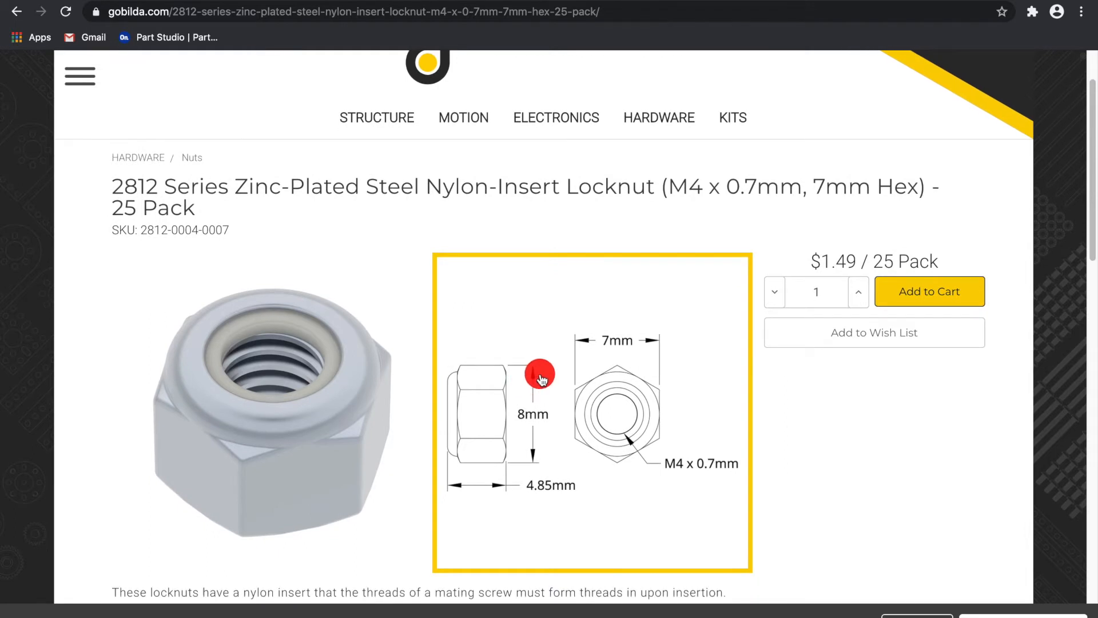
pyautogui.moveTo(560, 362)
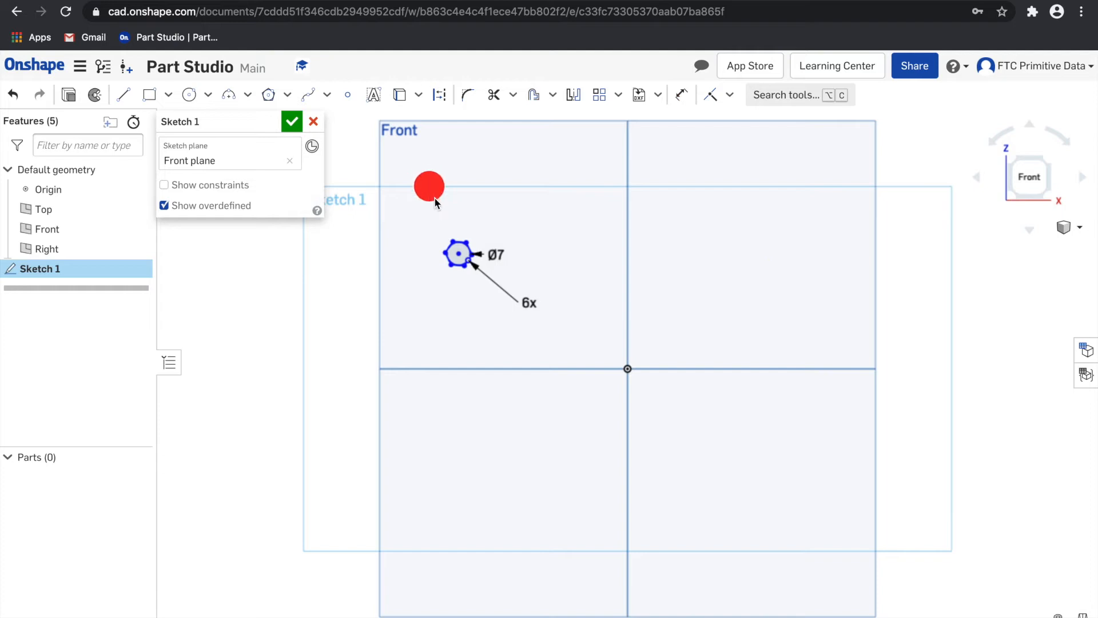
pyautogui.moveTo(705, 284)
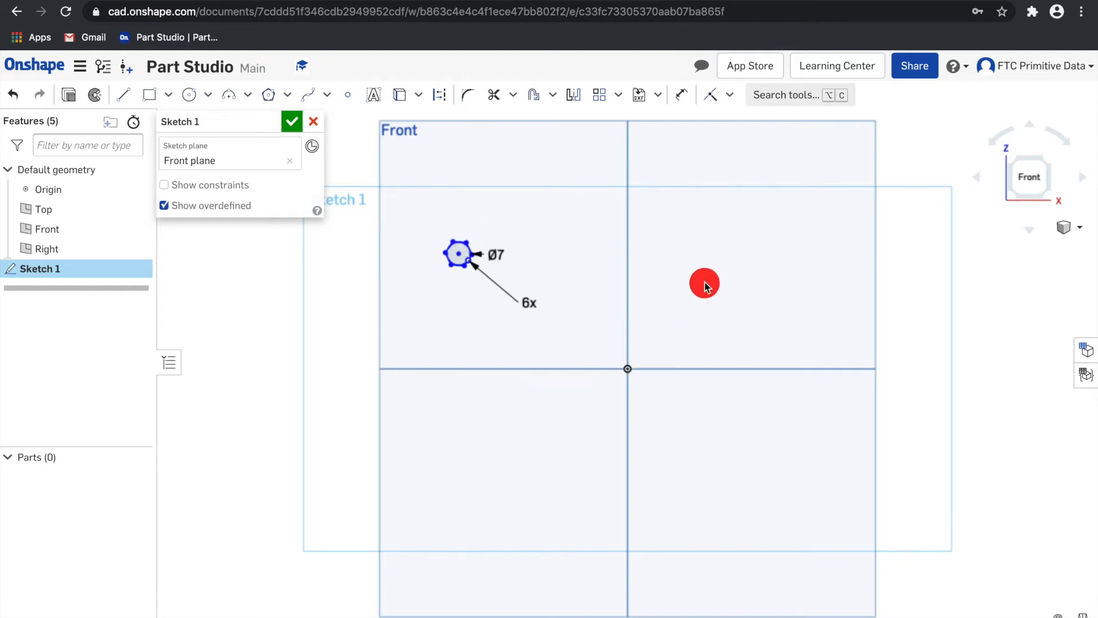
pyautogui.moveTo(698, 230)
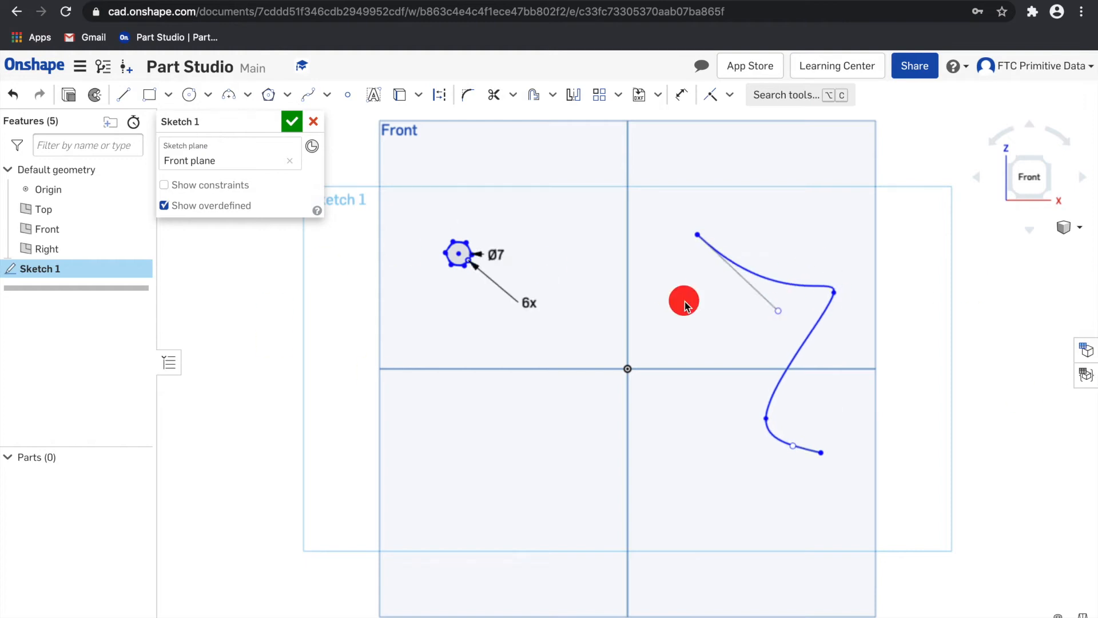
pyautogui.moveTo(230, 160)
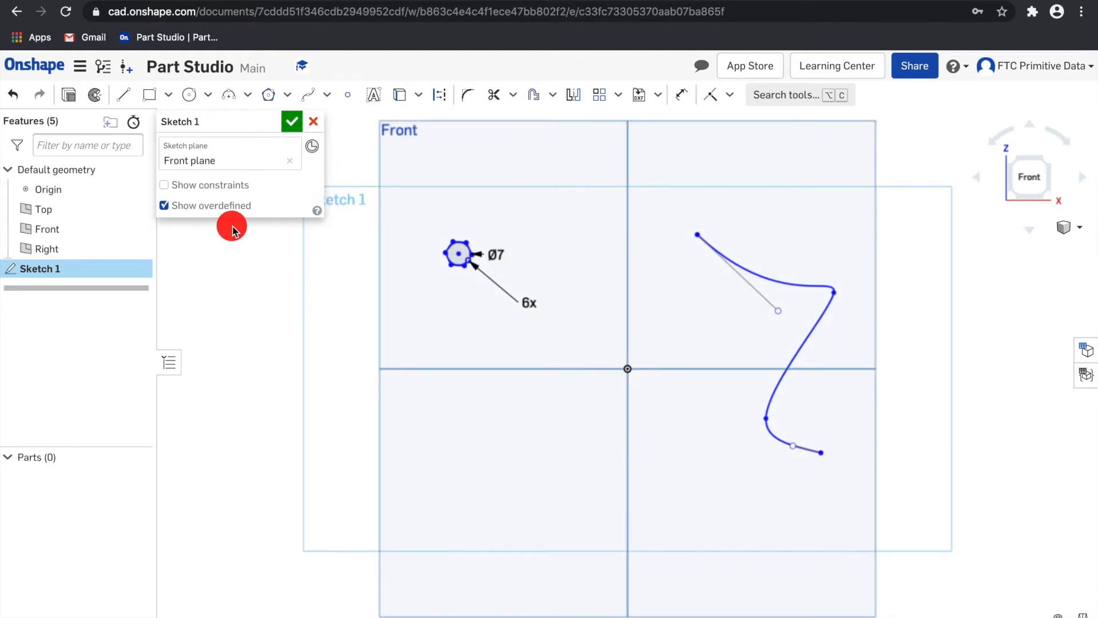
pyautogui.moveTo(293, 204)
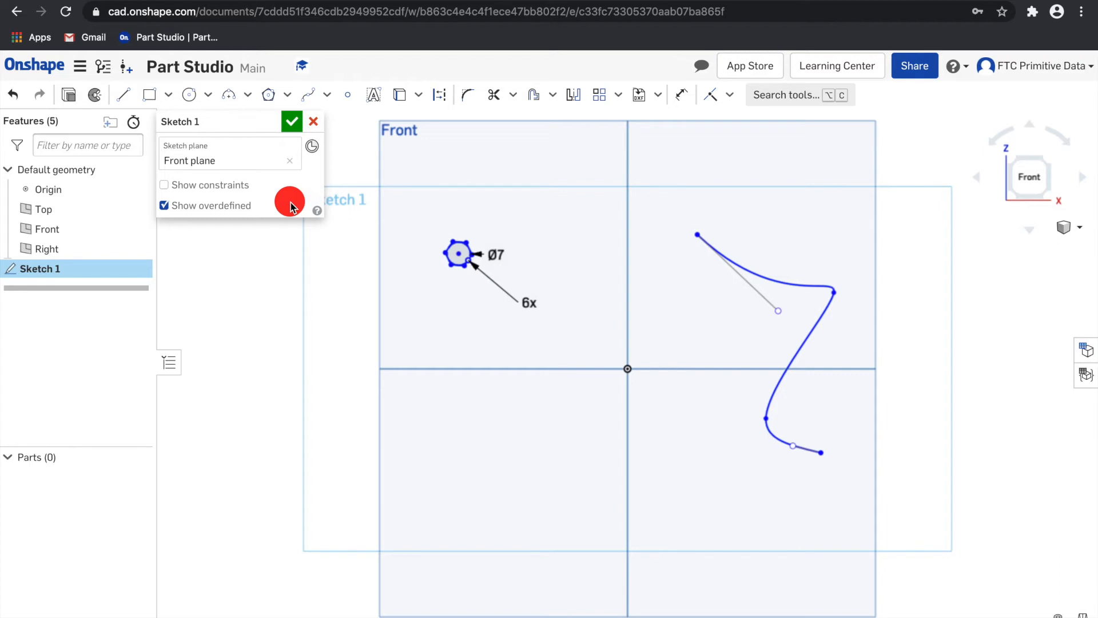
pyautogui.moveTo(392, 173)
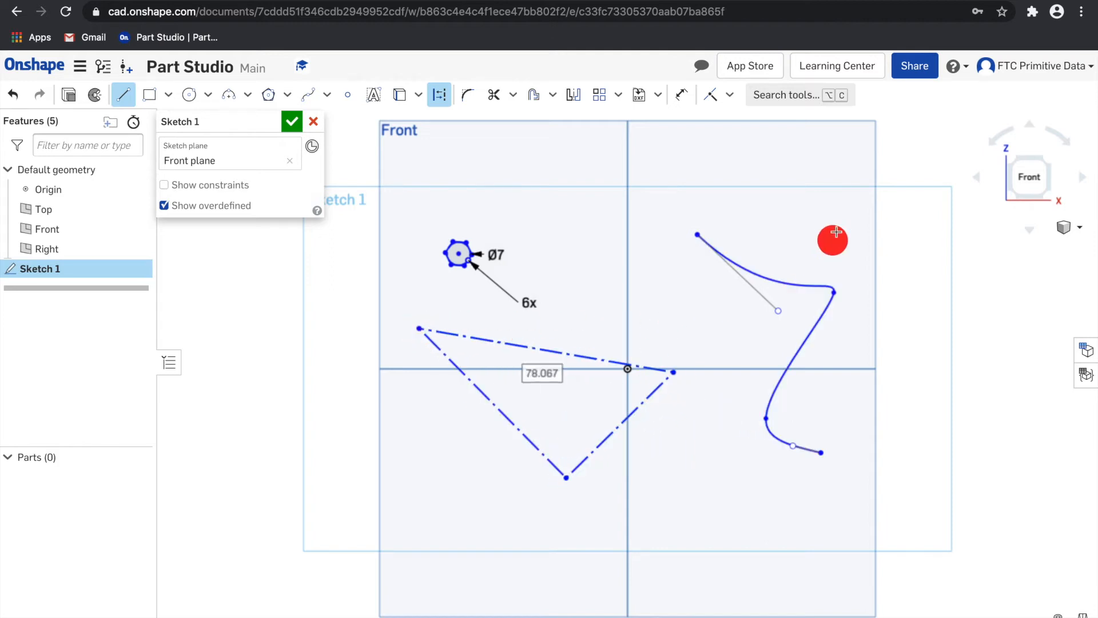
pyautogui.moveTo(826, 203)
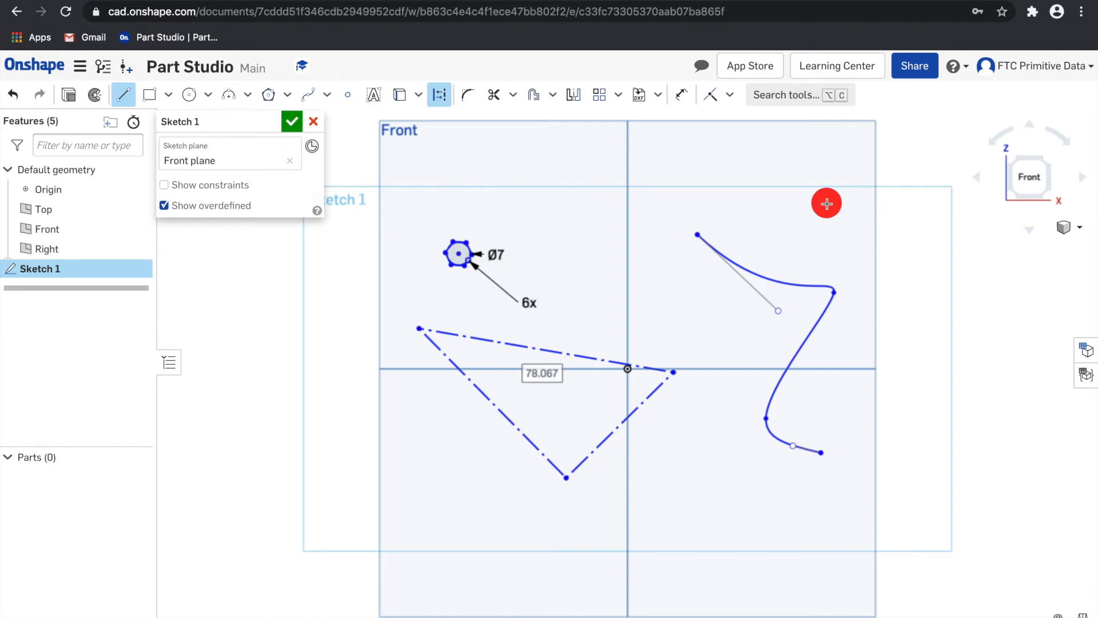
pyautogui.moveTo(657, 240)
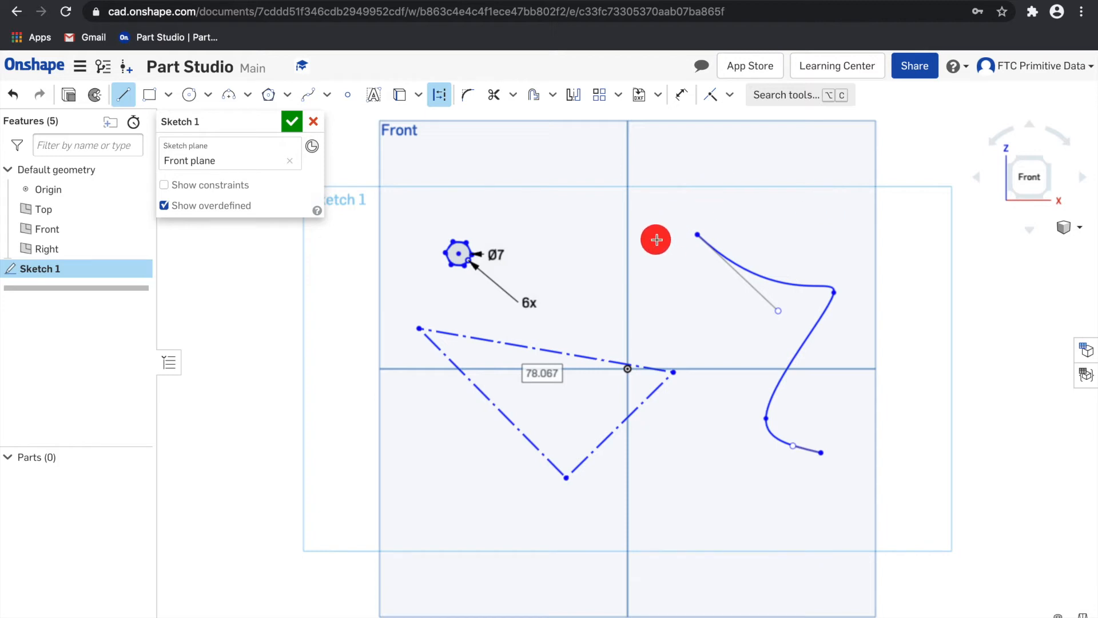
pyautogui.moveTo(453, 406)
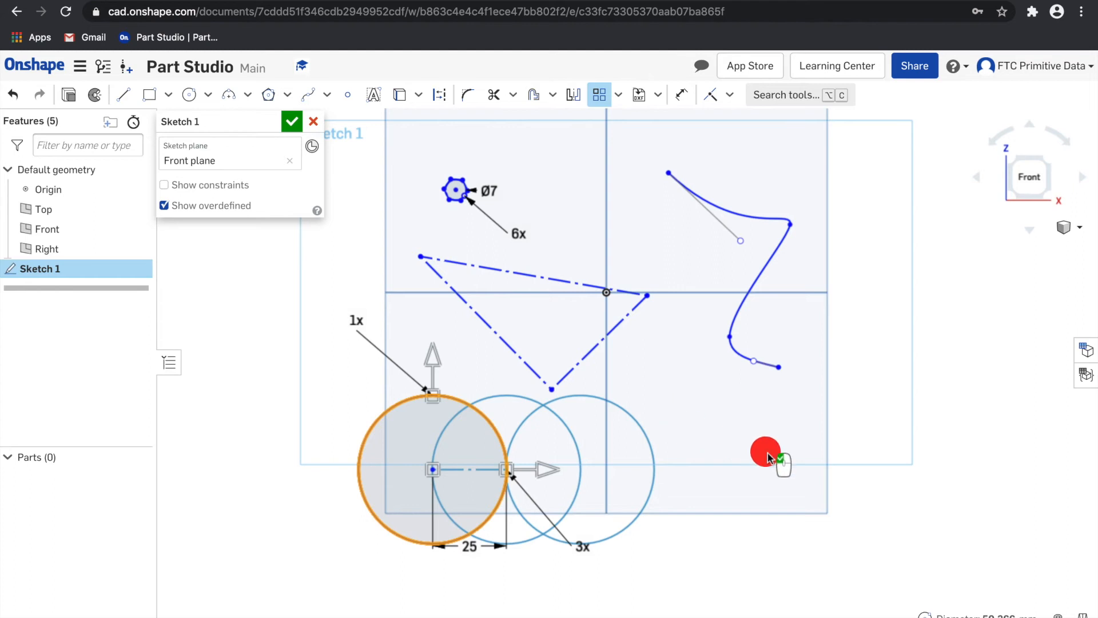
pyautogui.moveTo(639, 454)
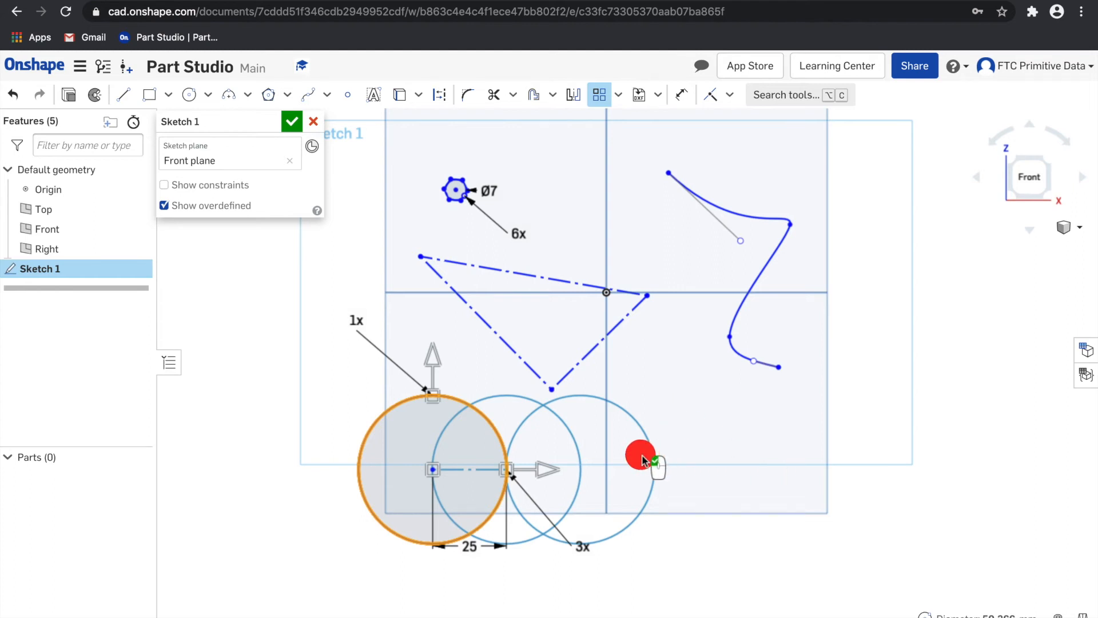
pyautogui.moveTo(932, 281)
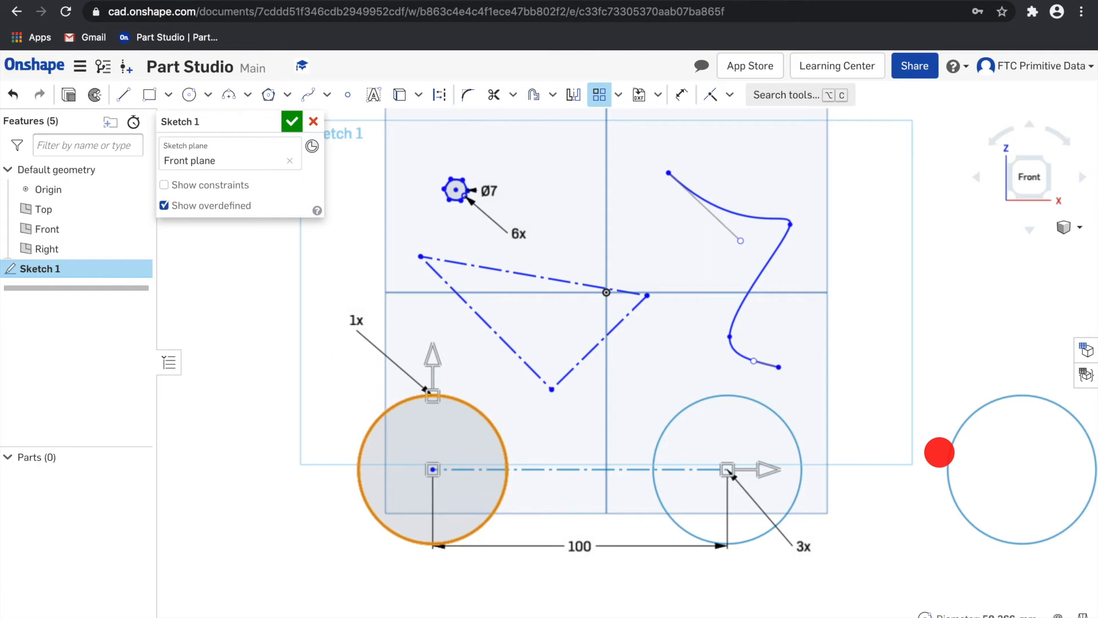
pyautogui.moveTo(937, 468)
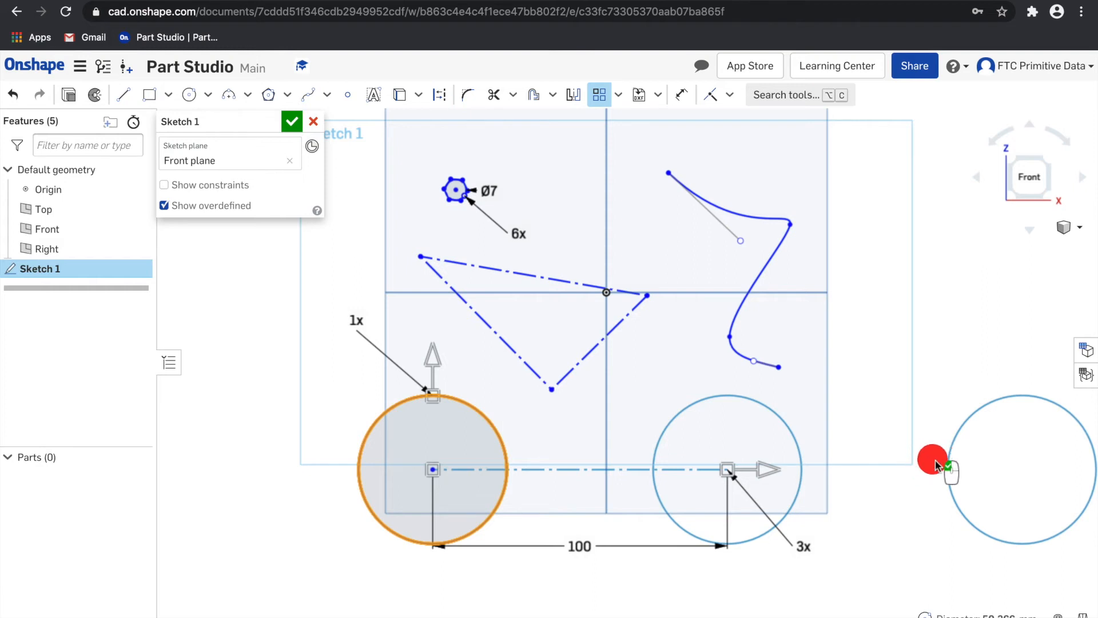
pyautogui.moveTo(795, 519)
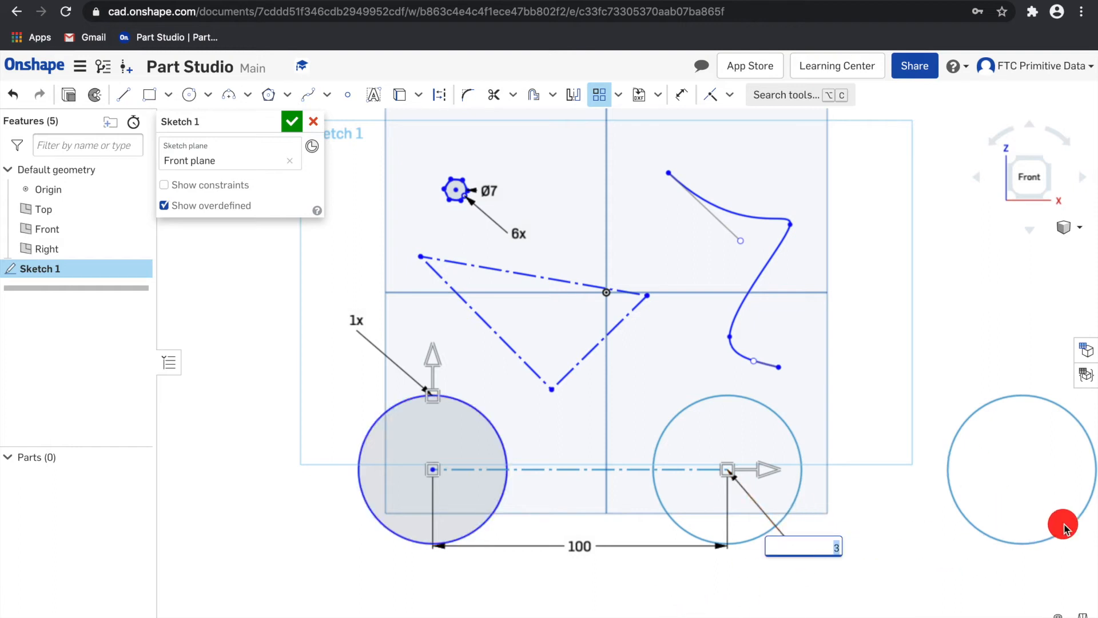
# - Set the circle's linear pattern to 2 instances
pyautogui.write('2')
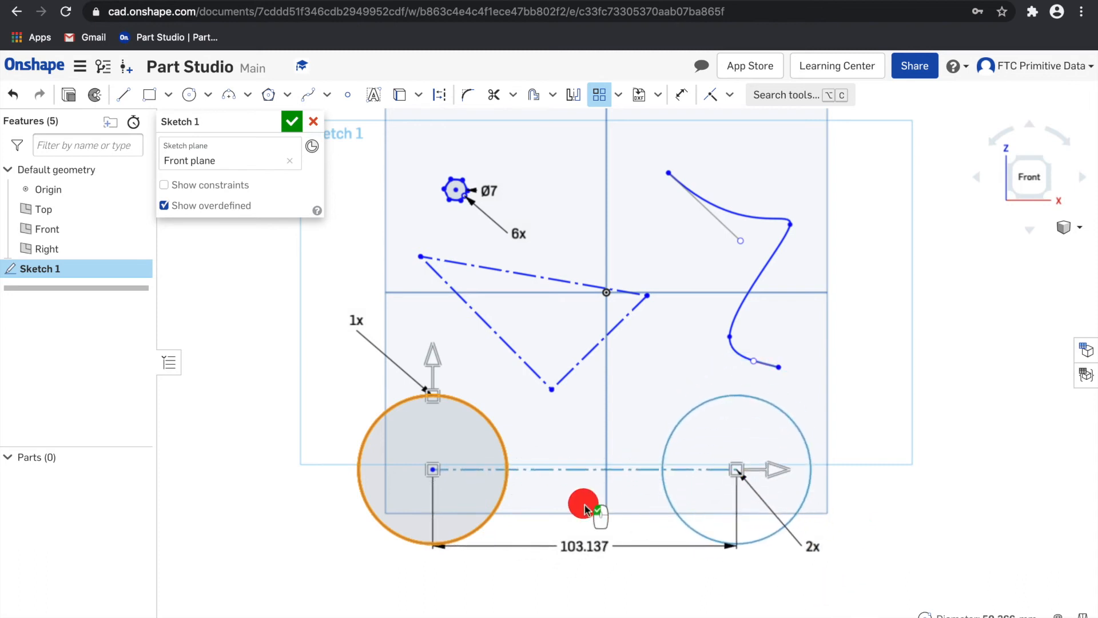
pyautogui.moveTo(629, 395)
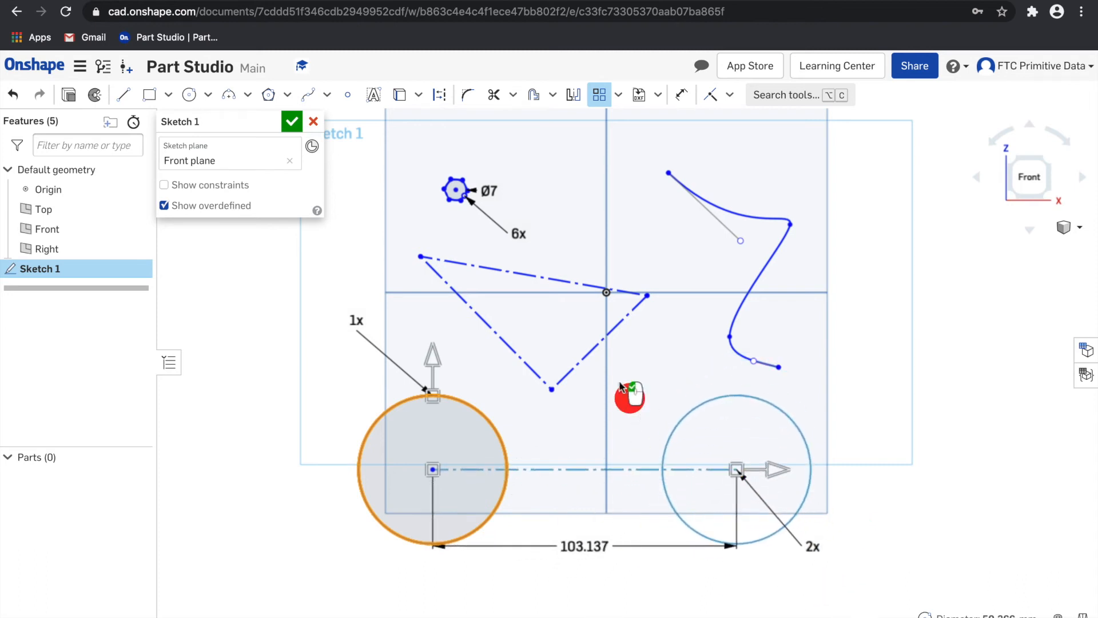
pyautogui.moveTo(522, 108)
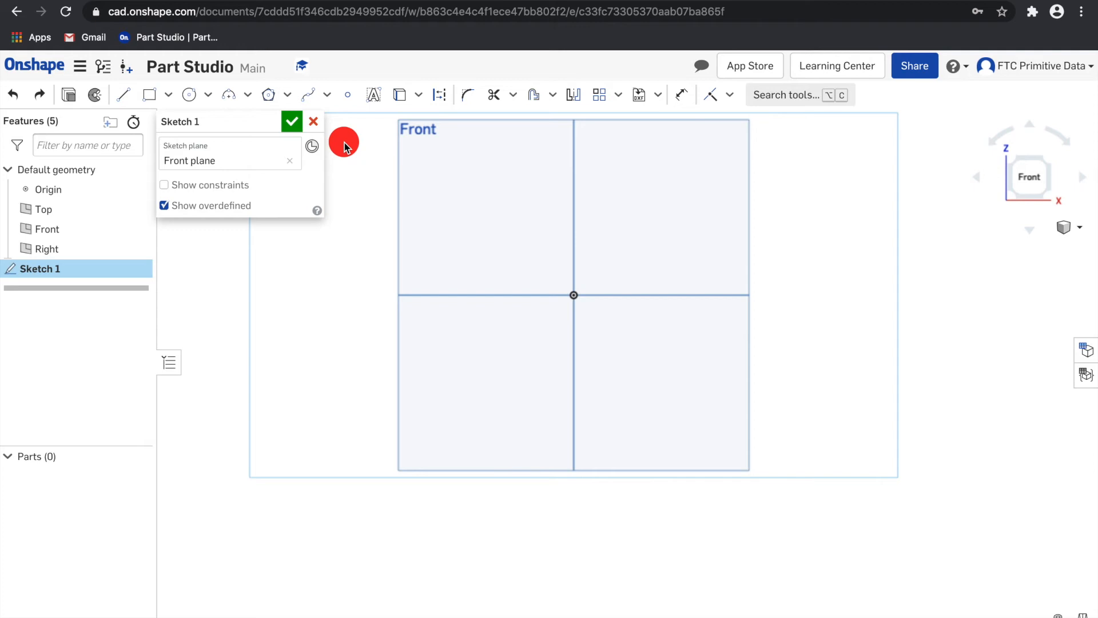
pyautogui.moveTo(337, 155)
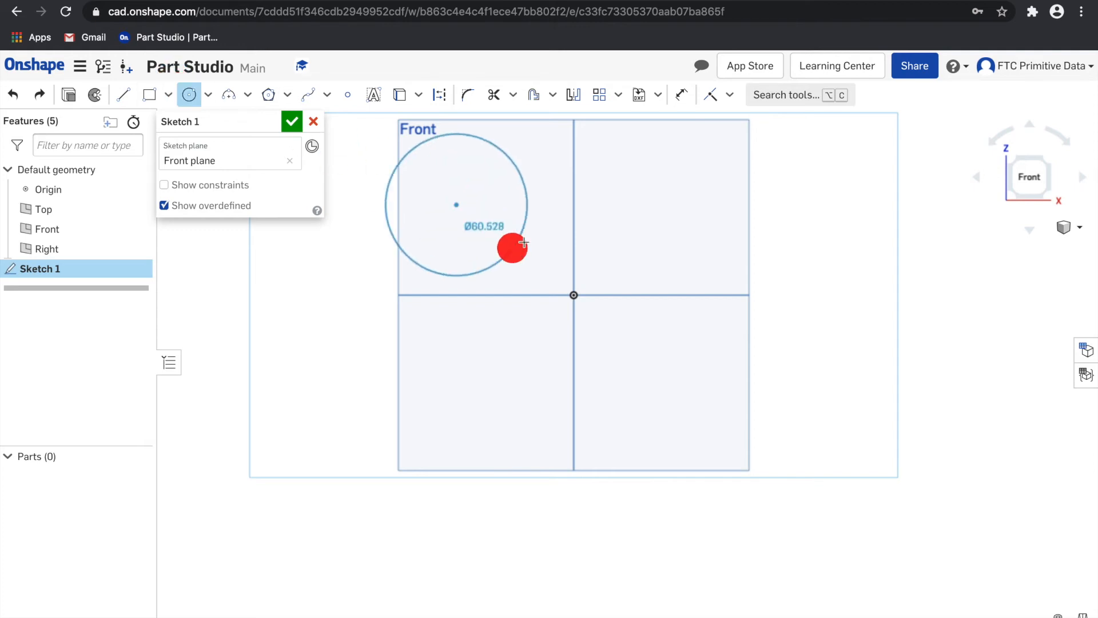
# - Switch the pattern type to Circular pattern for the circle
pyautogui.click(617, 95)
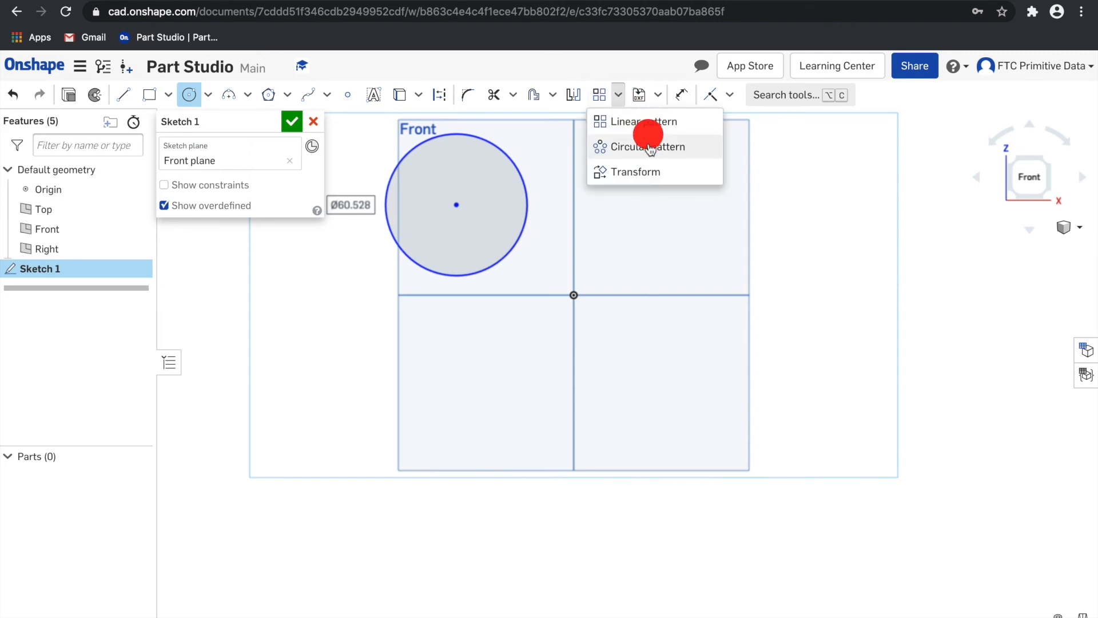
pyautogui.click(648, 147)
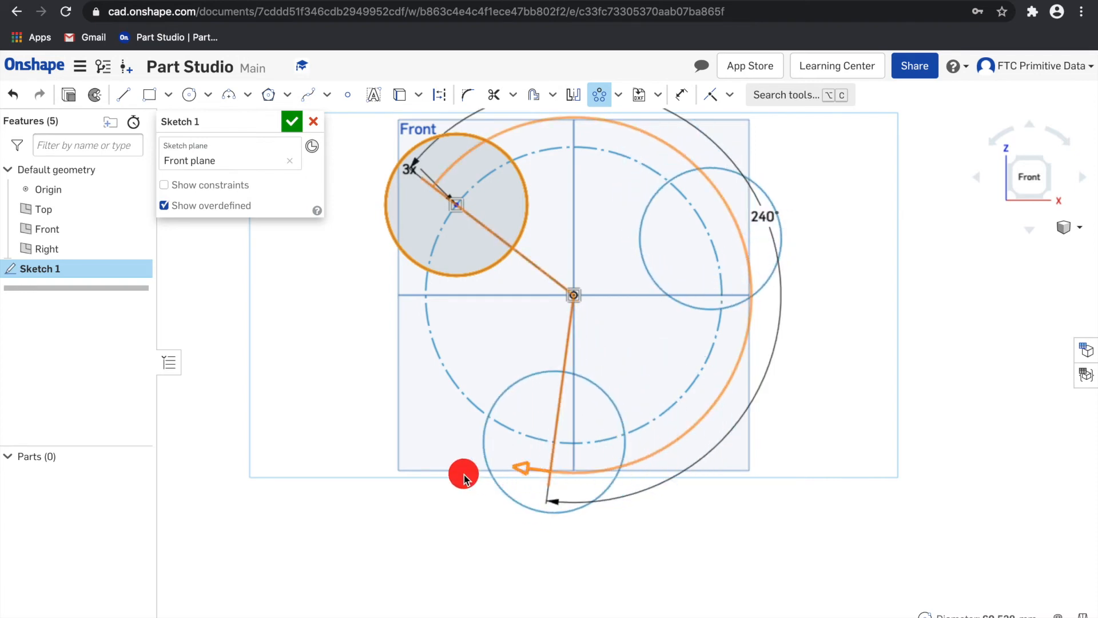
pyautogui.moveTo(410, 484)
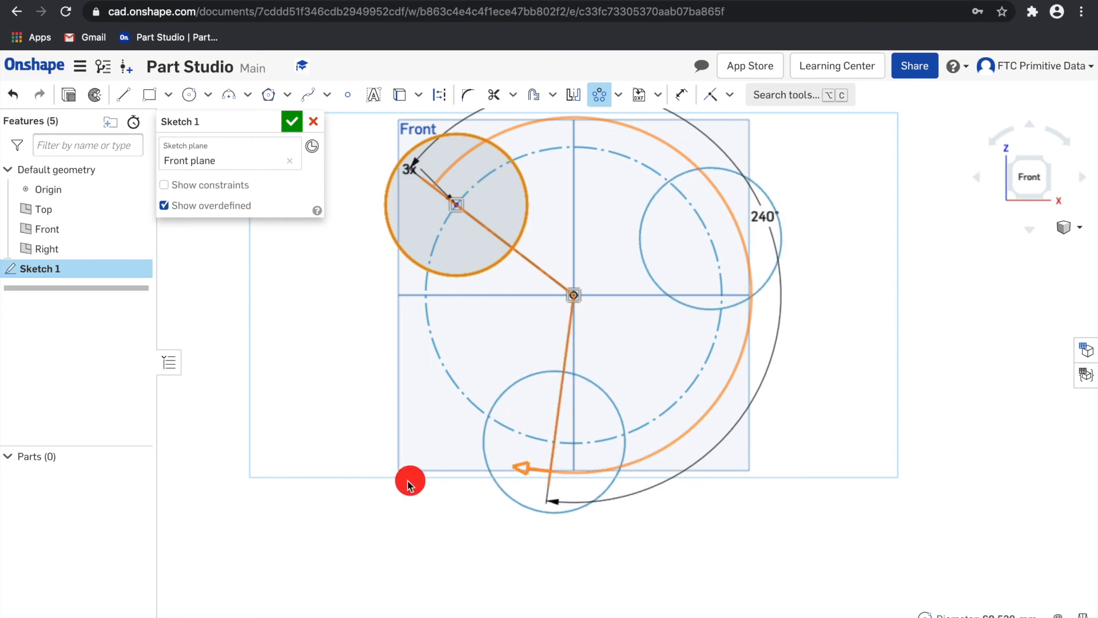
pyautogui.moveTo(433, 466)
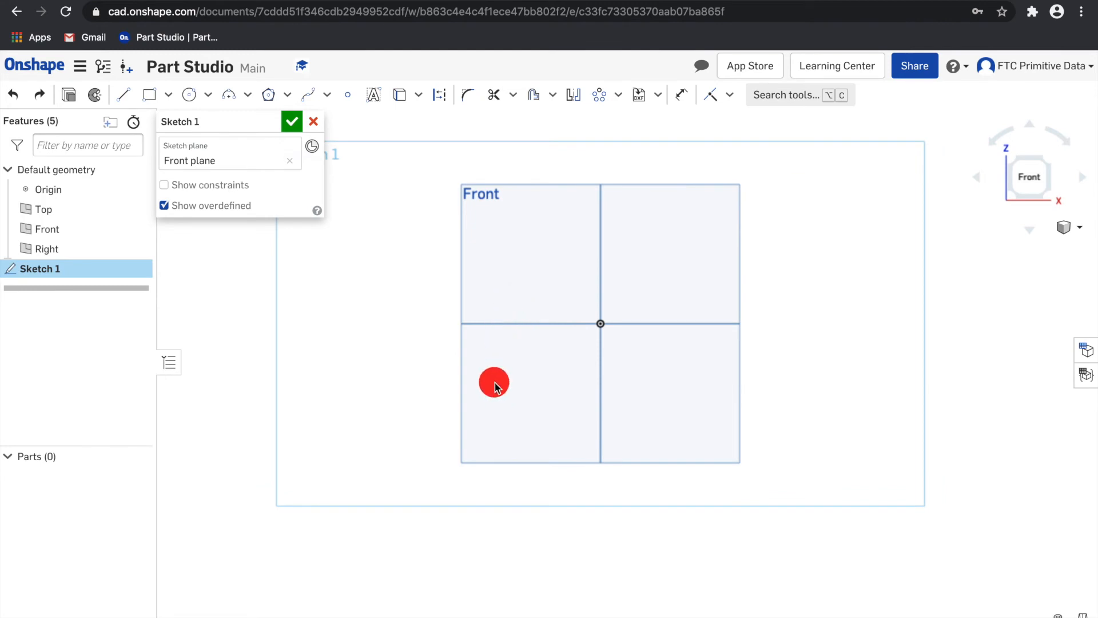
pyautogui.moveTo(1020, 239)
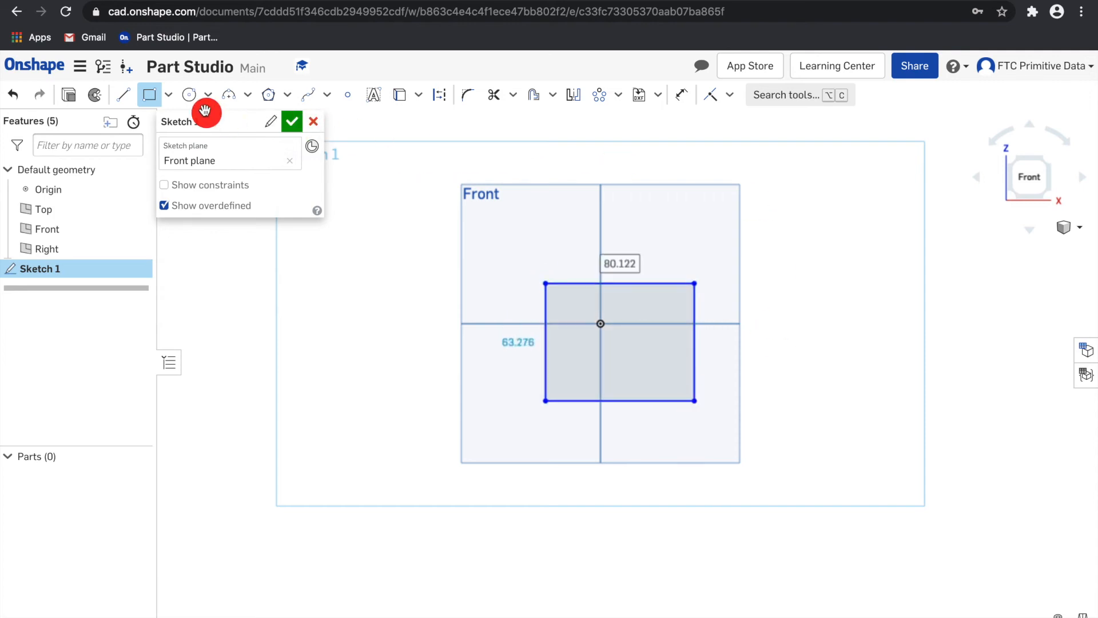
# - Draw a diagonal line across the rectangle and trim away its top-left corner
pyautogui.click(122, 94)
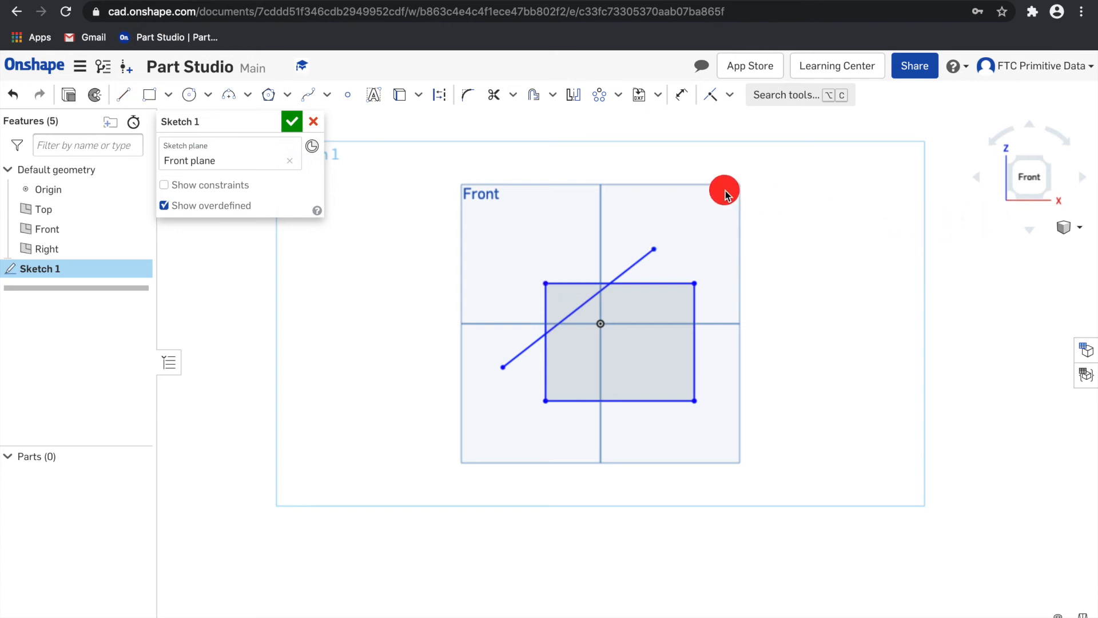
pyautogui.moveTo(725, 89)
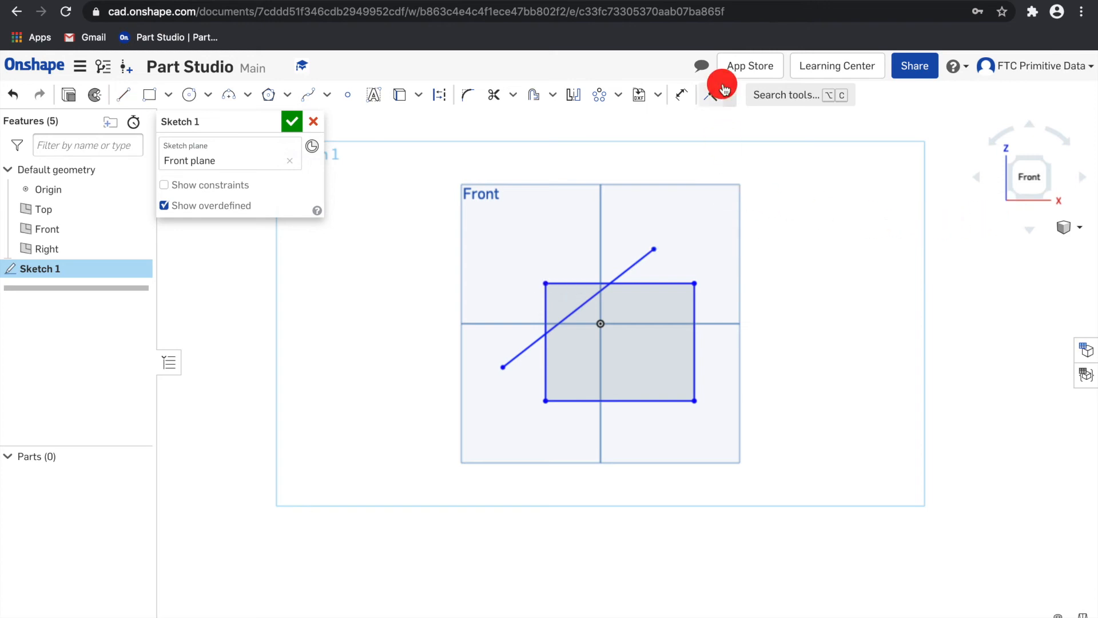
pyautogui.moveTo(756, 168)
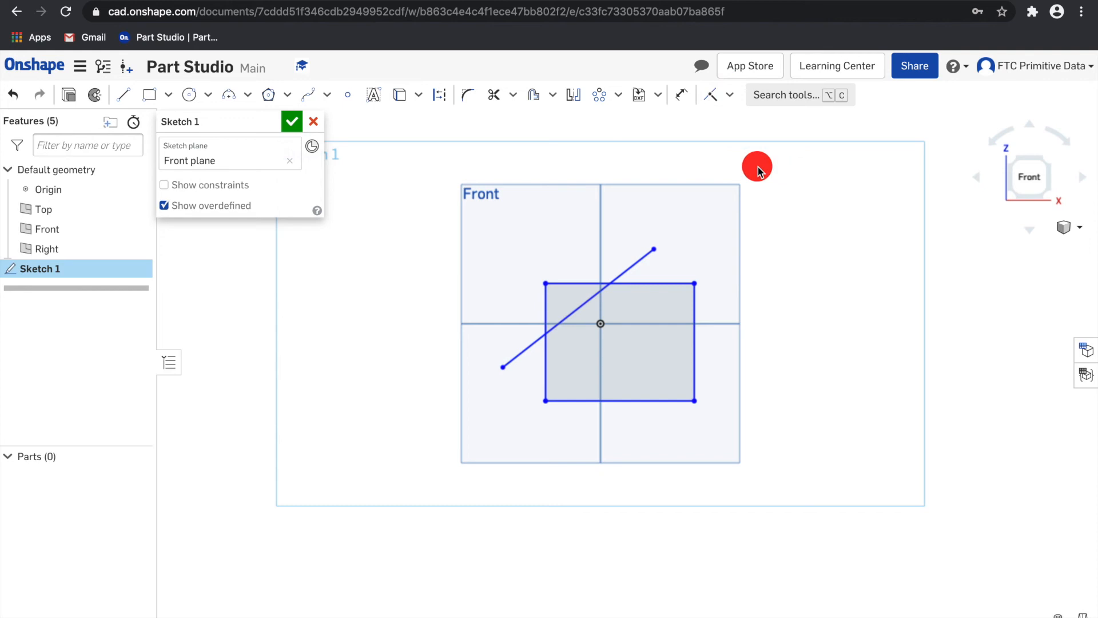
pyautogui.moveTo(755, 162)
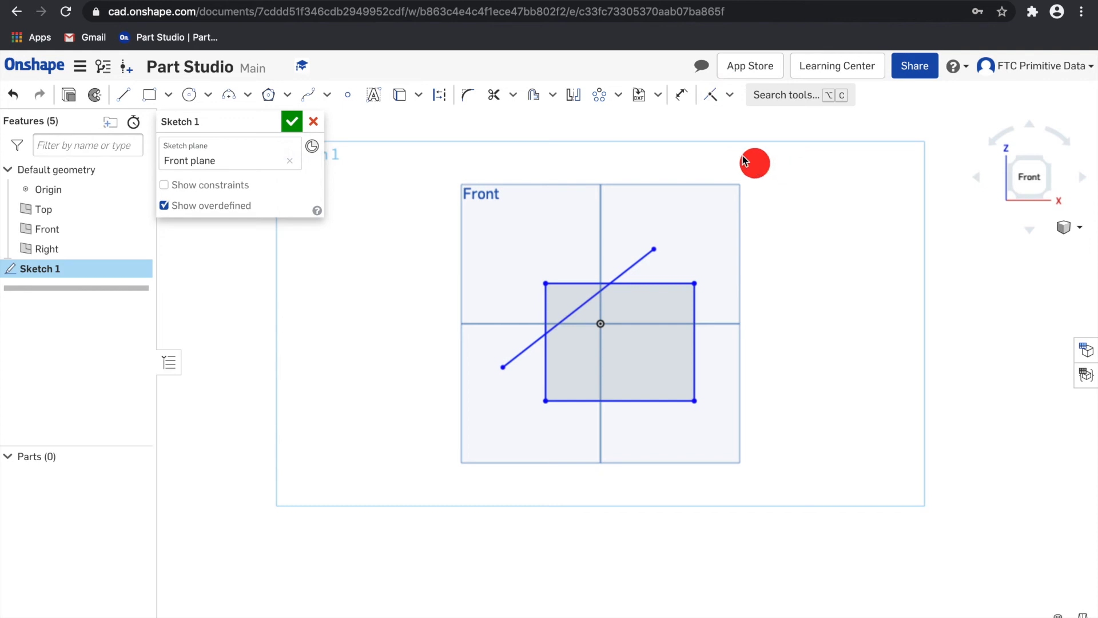
pyautogui.moveTo(729, 165)
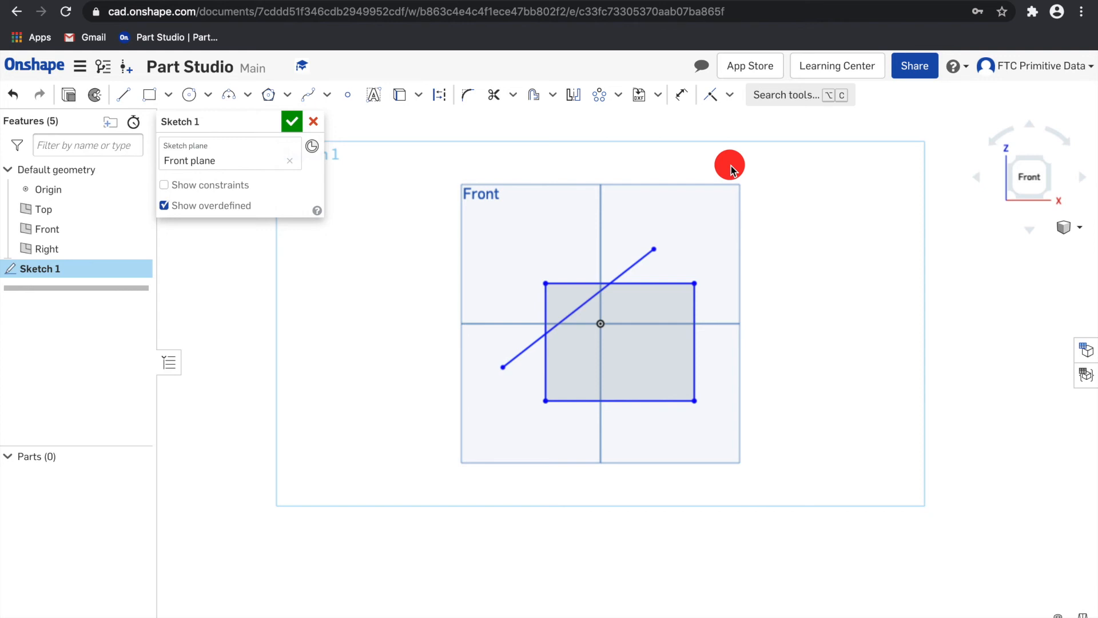
pyautogui.moveTo(510, 94)
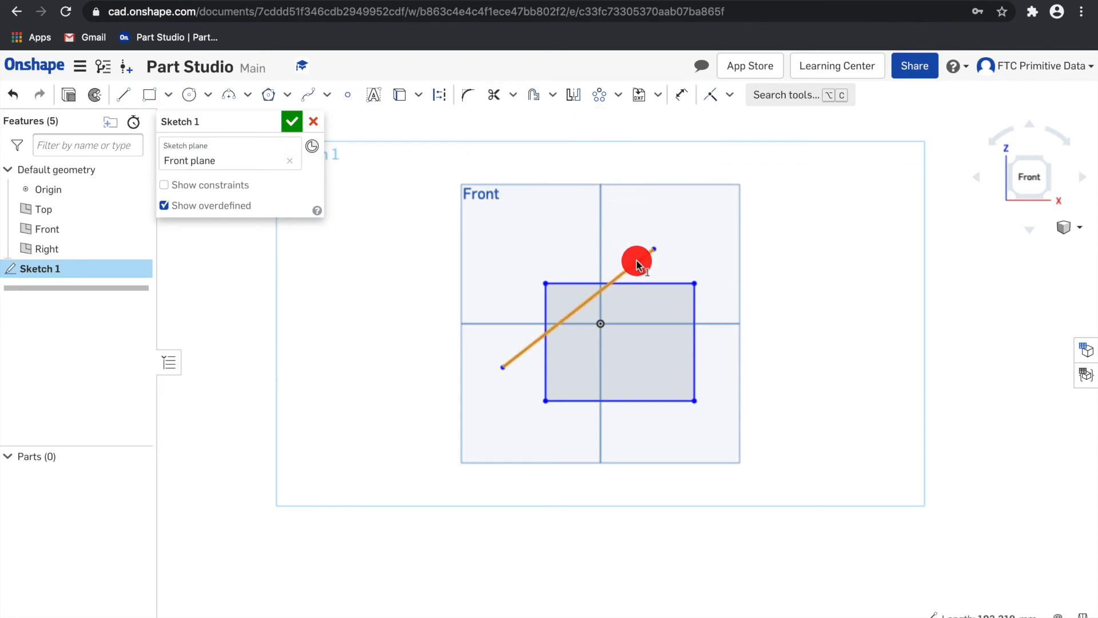
pyautogui.click(494, 95)
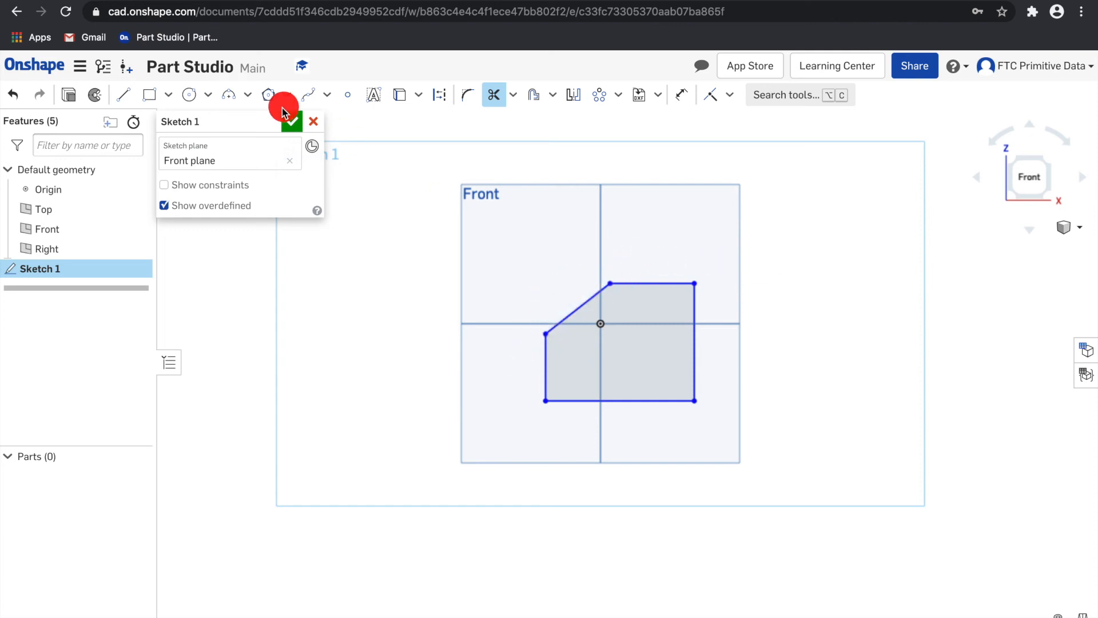
# - Draw a short diagonal line inside the shape and make Extend the active tool
pyautogui.click(122, 94)
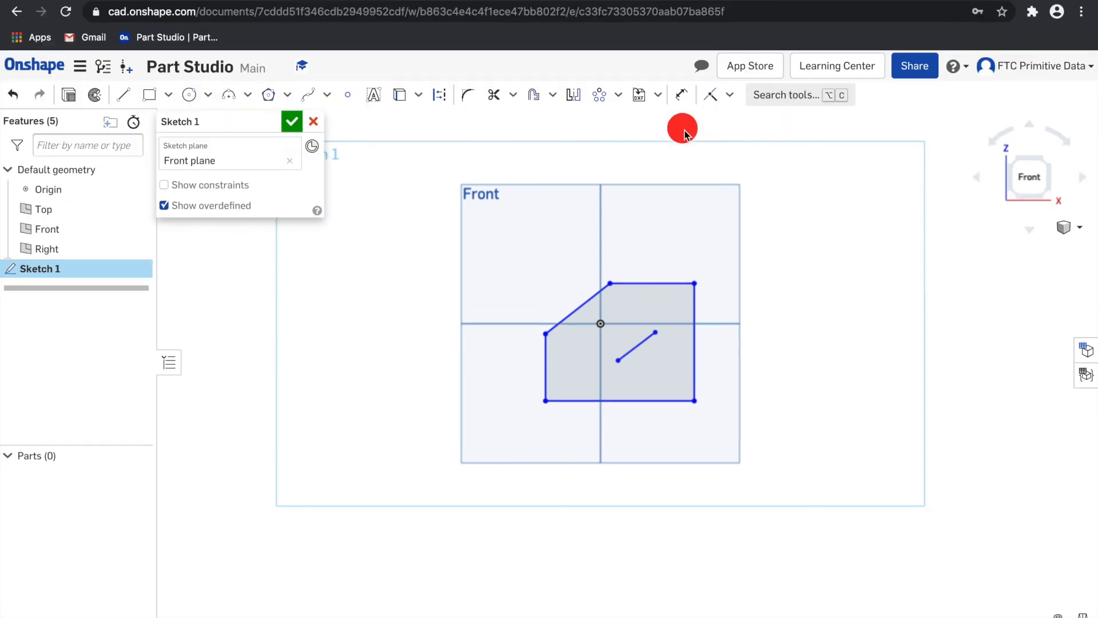
pyautogui.click(512, 94)
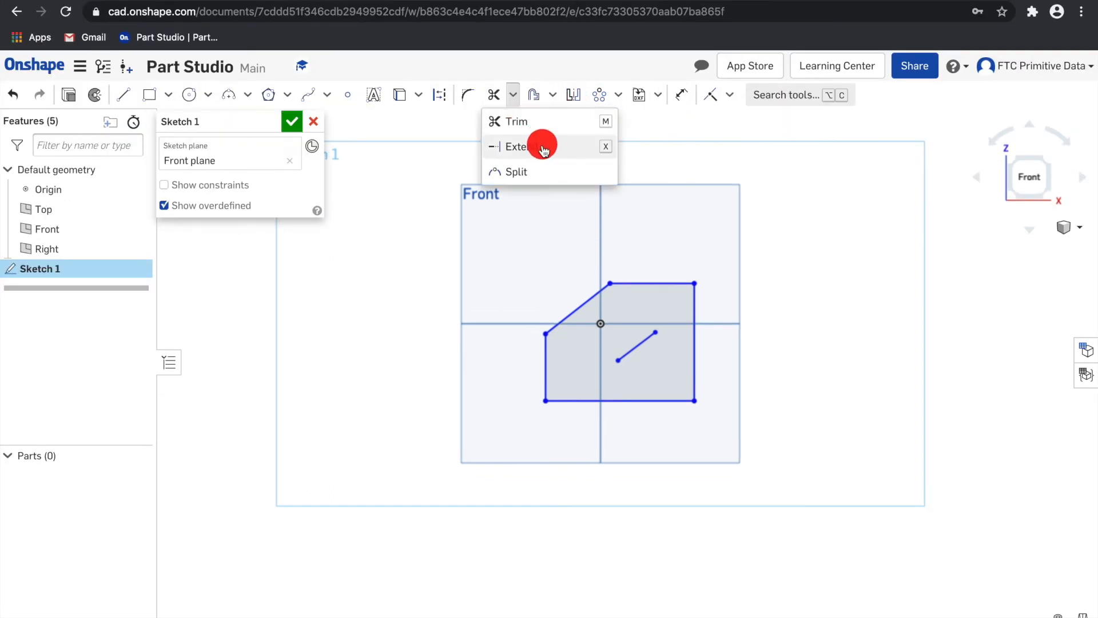
pyautogui.click(517, 146)
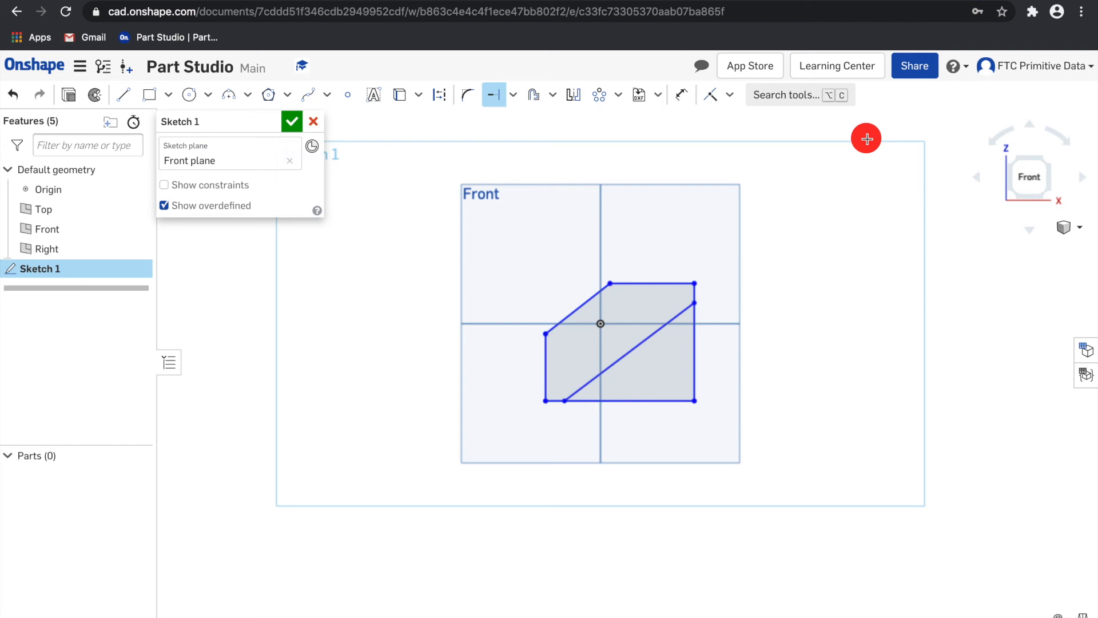
pyautogui.moveTo(477, 158)
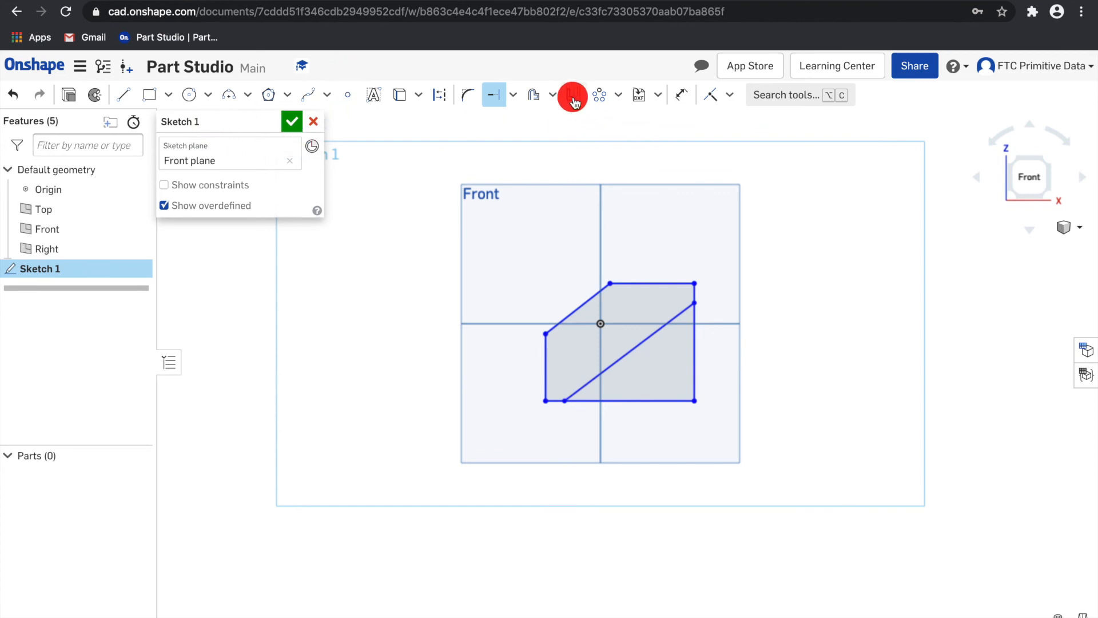
# - Mirror the trimmed shape and its diagonal line to the right
pyautogui.click(572, 94)
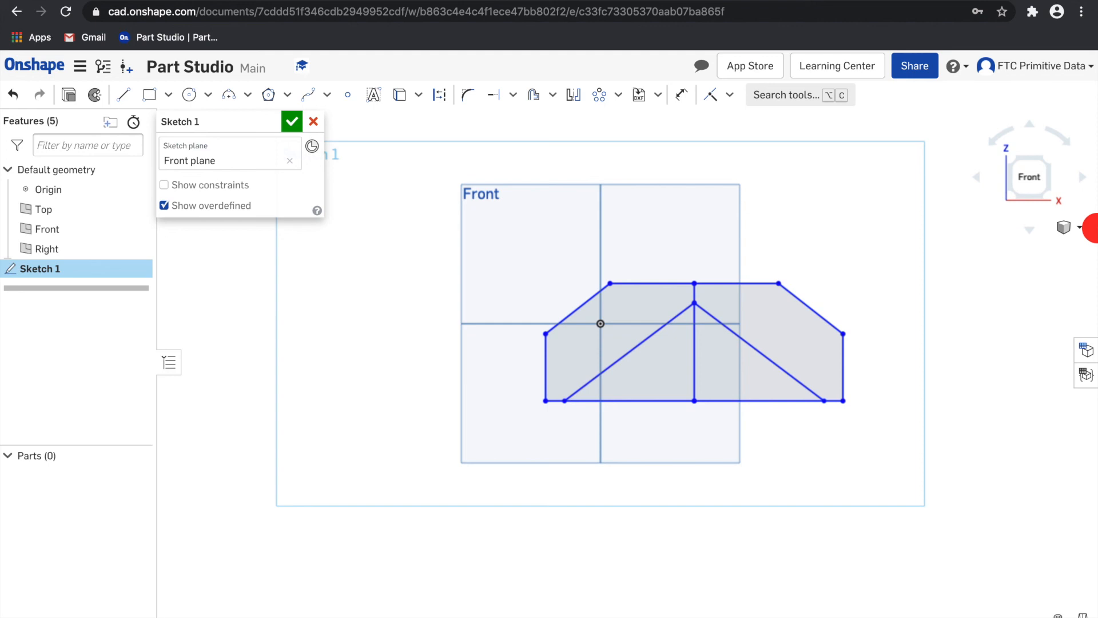
pyautogui.moveTo(886, 347)
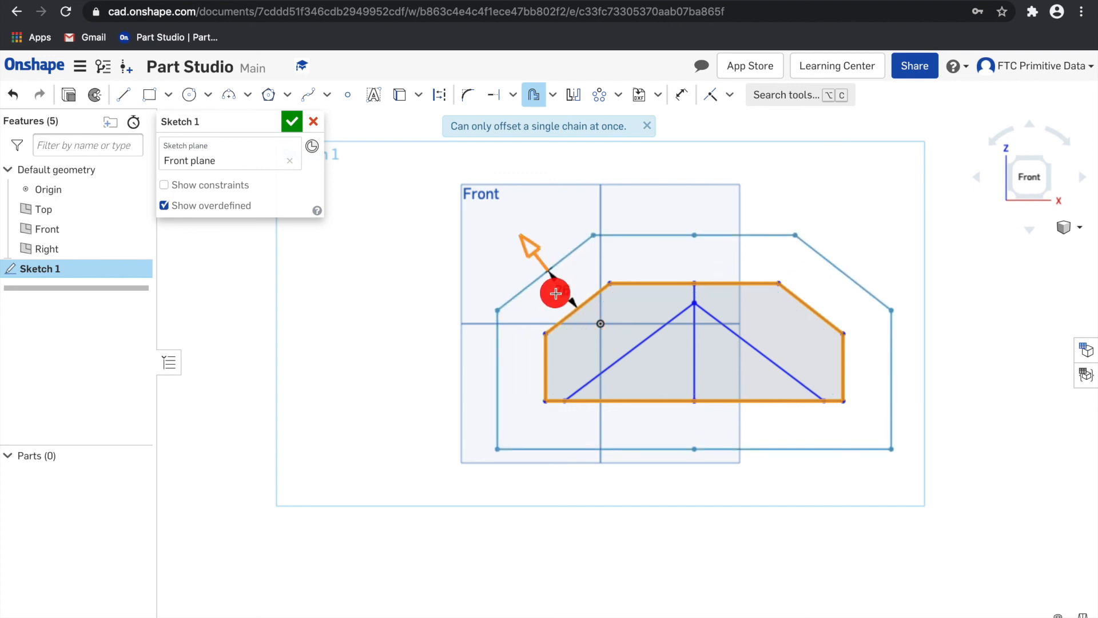
pyautogui.moveTo(882, 281)
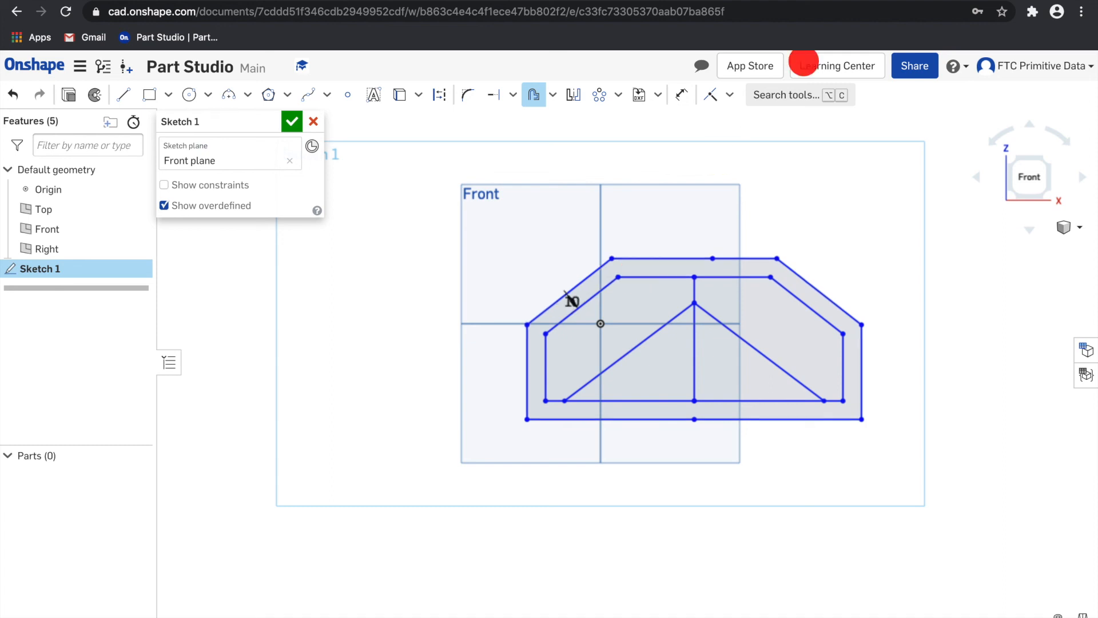
pyautogui.moveTo(418, 197)
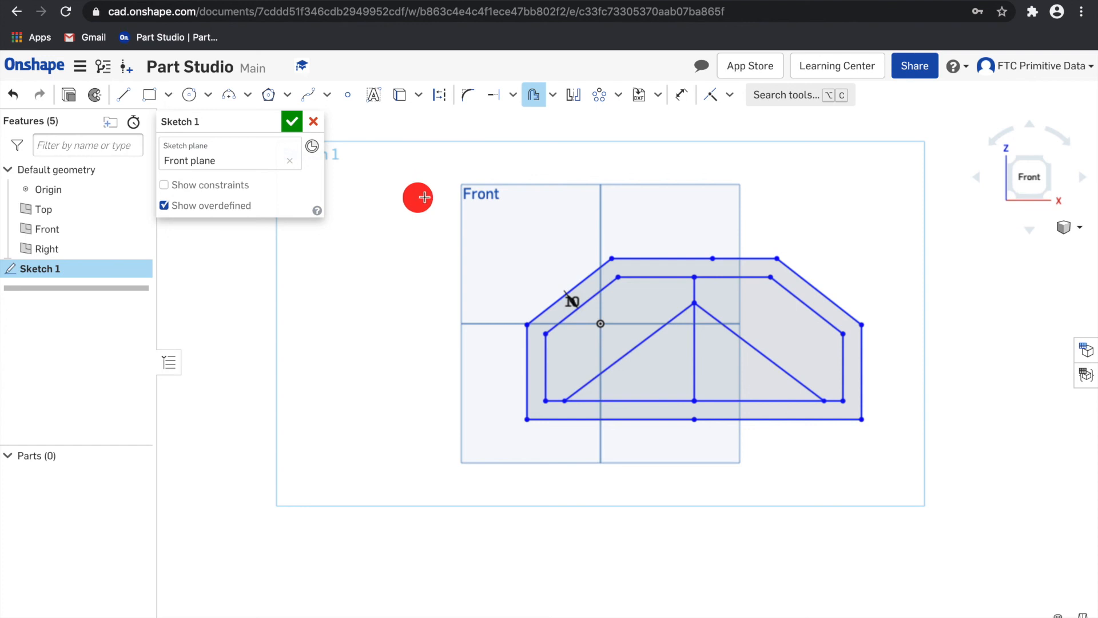
# - Edit Sketch 1 in the challenge plate document, viewed from the Front
pyautogui.click(291, 122)
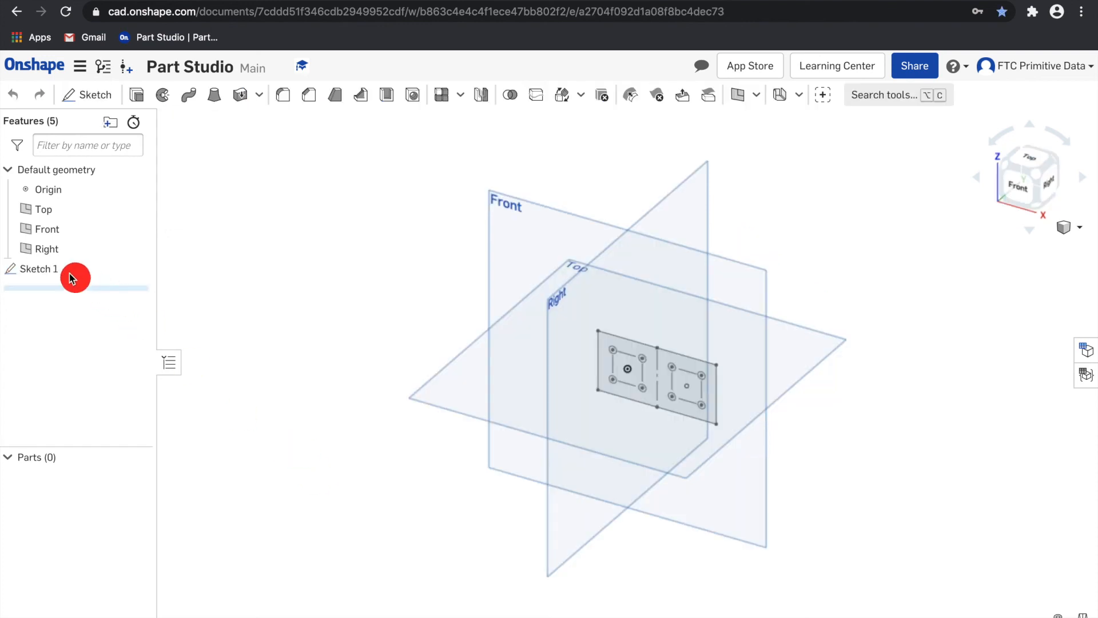
pyautogui.doubleClick(38, 268)
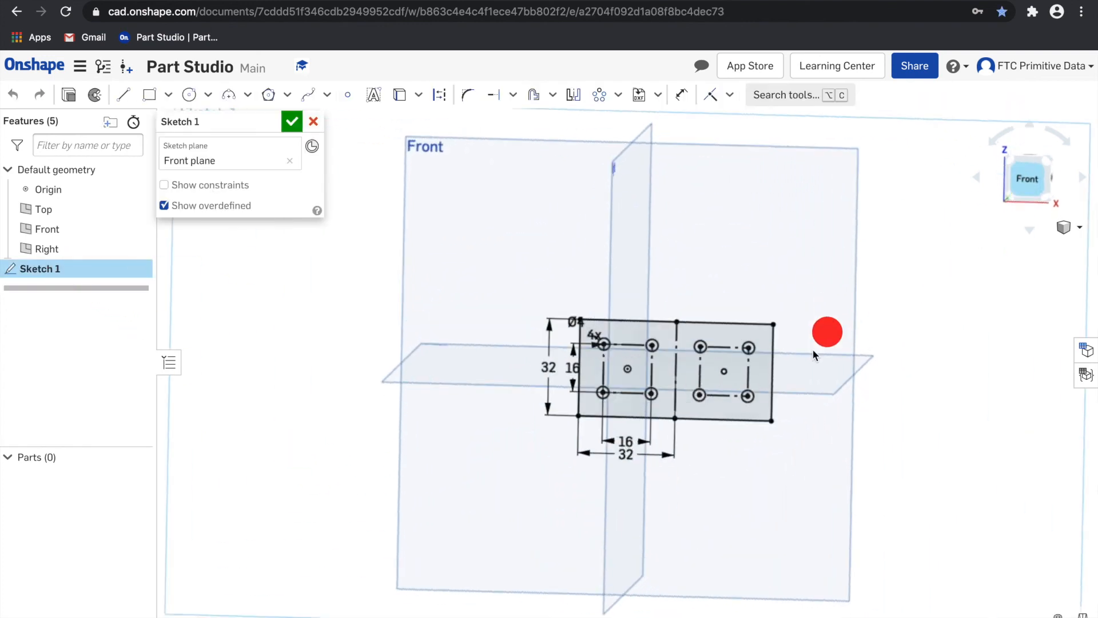
pyautogui.click(1027, 178)
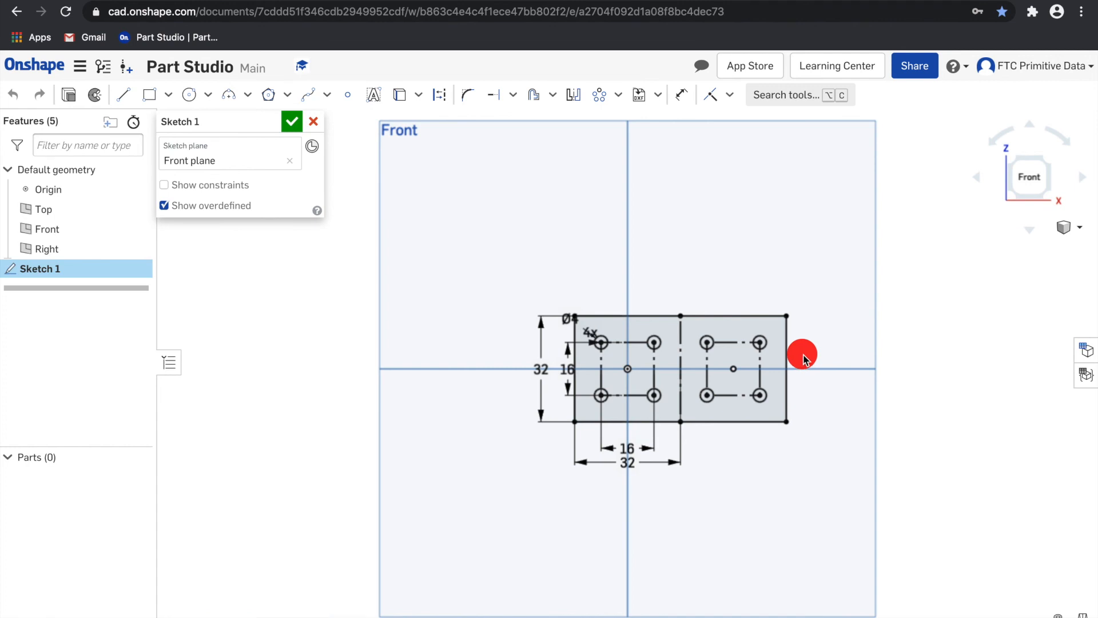